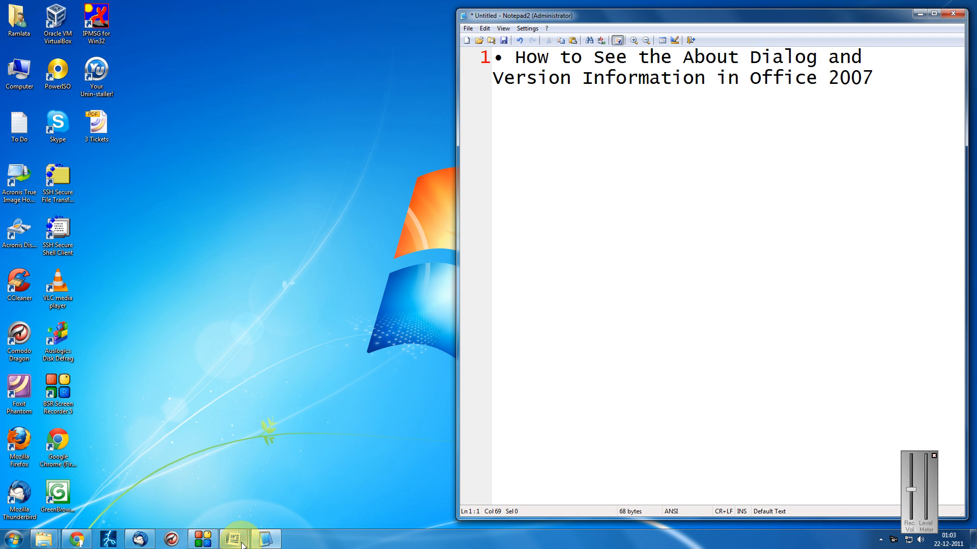
- Switch from Notepad2 to the Beagle document in Word via the taskbar
left_click(233, 538)
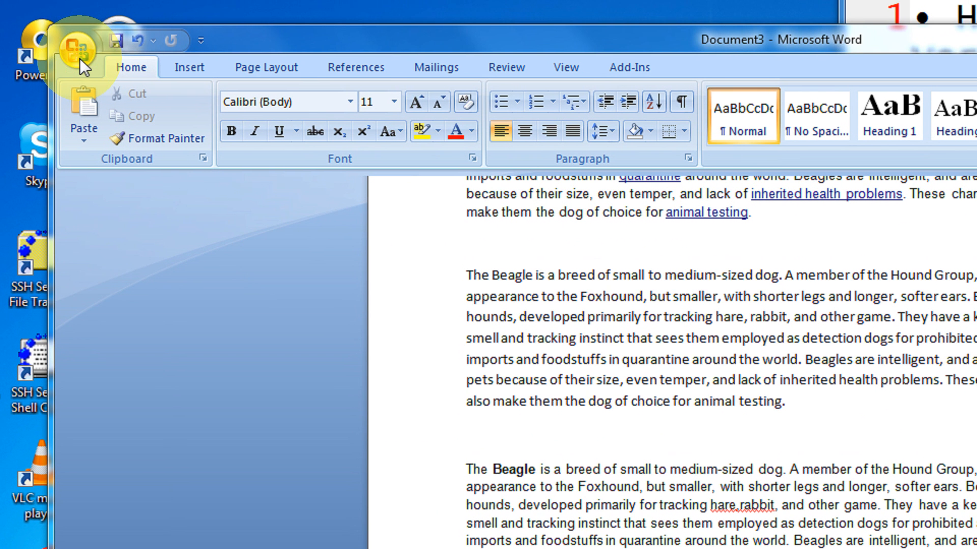
- Reach the Resources page of Word Options, listing version 12.0.4518.1014
left_click(79, 48)
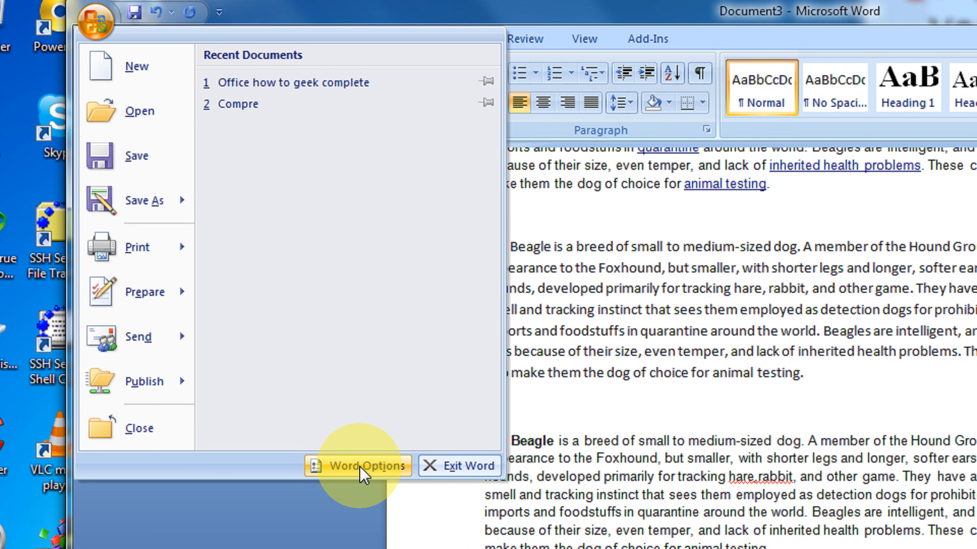
left_click(357, 466)
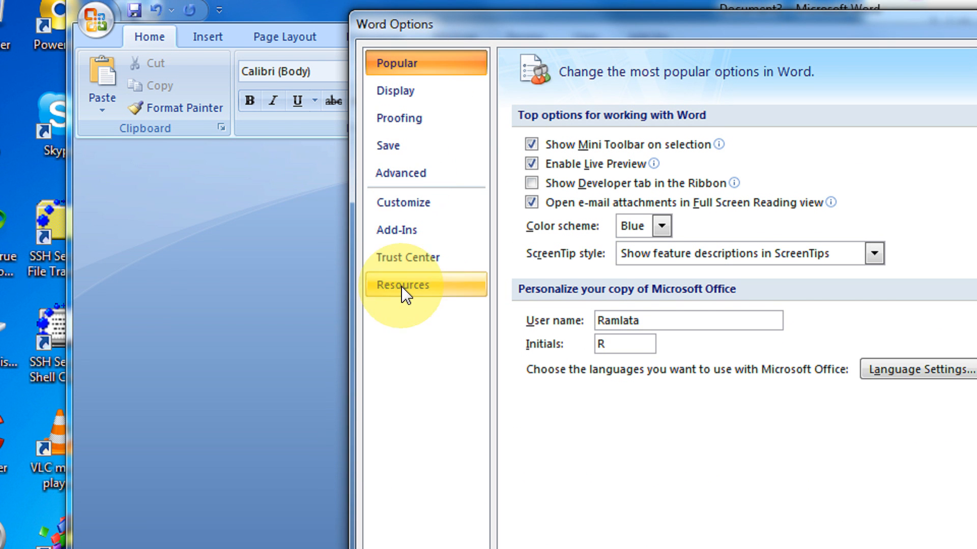
left_click(403, 285)
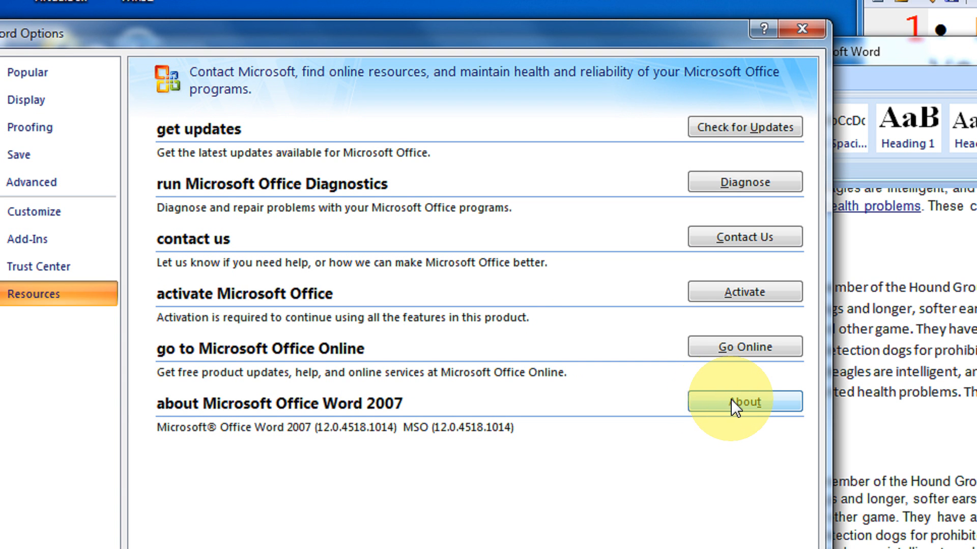
- View the About dialog's version and Product ID, then dismiss both dialogs
left_click(743, 401)
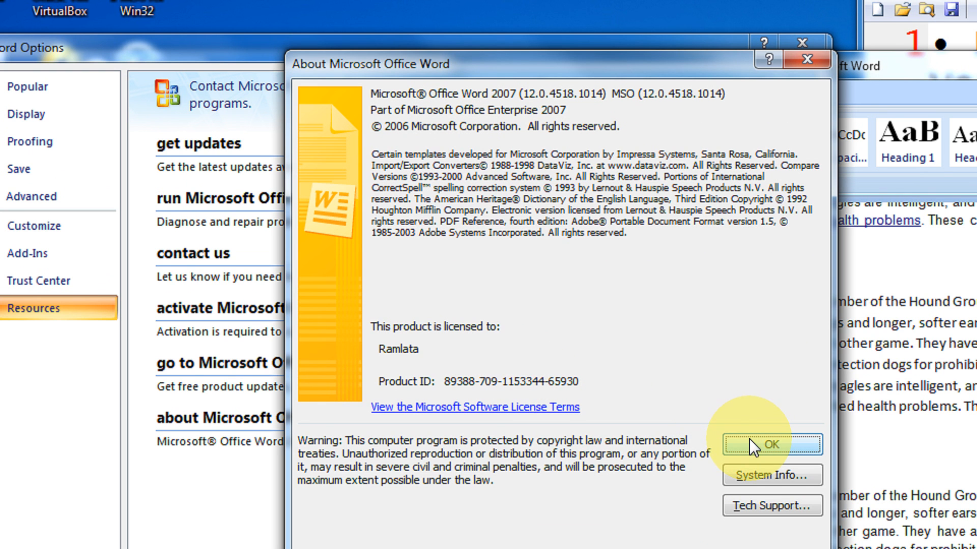
left_click(770, 444)
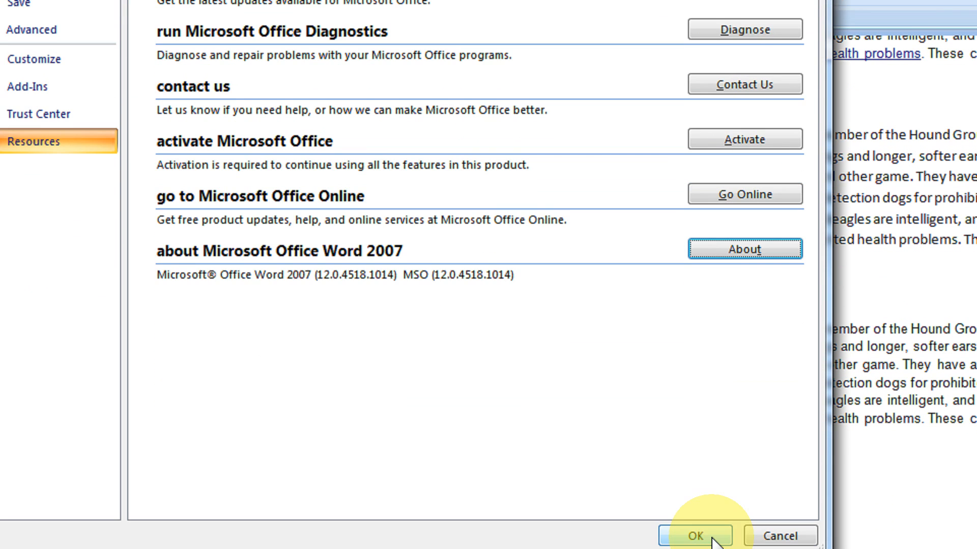
left_click(693, 534)
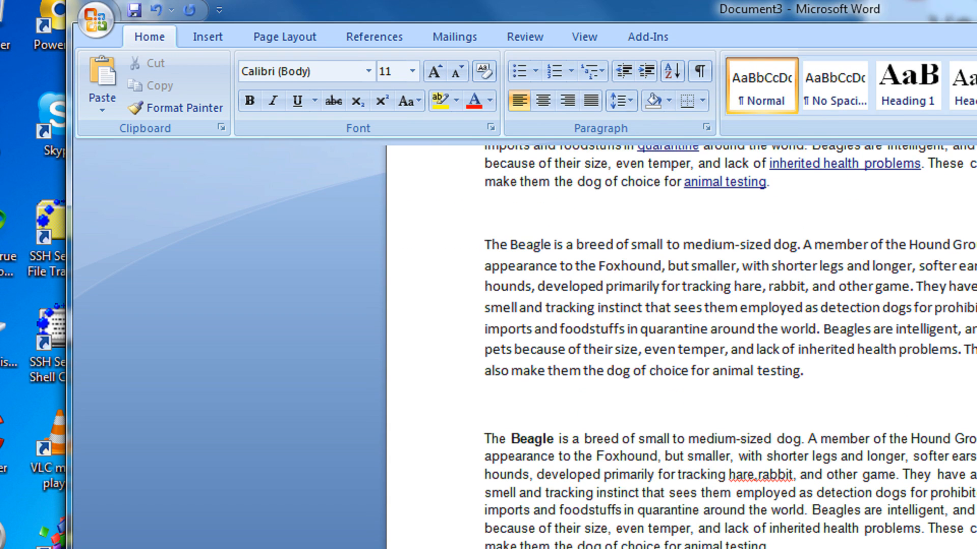